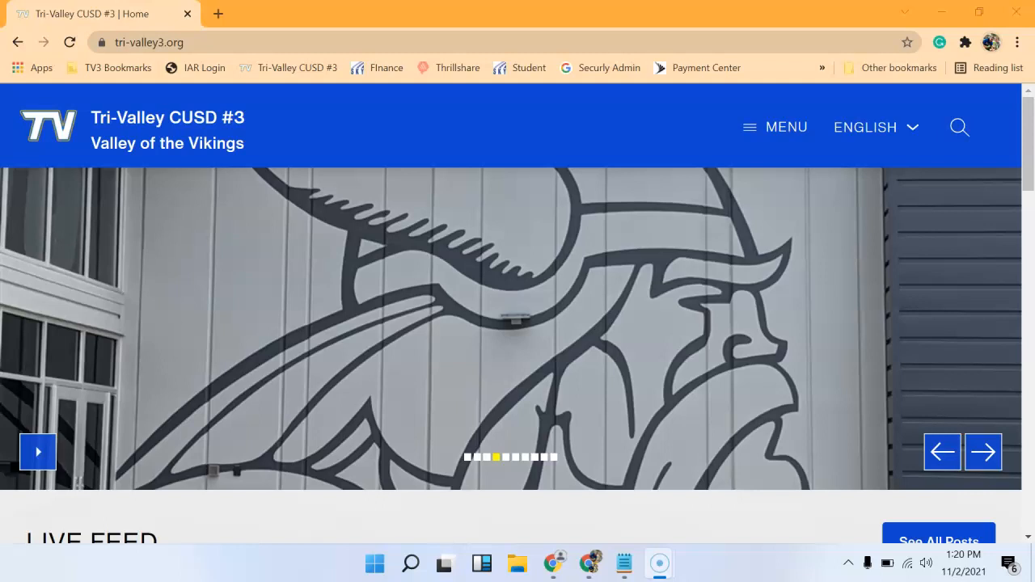
# Leave the district website and load the Thrillshare home page from the bookmarks bar
pyautogui.click(447, 68)
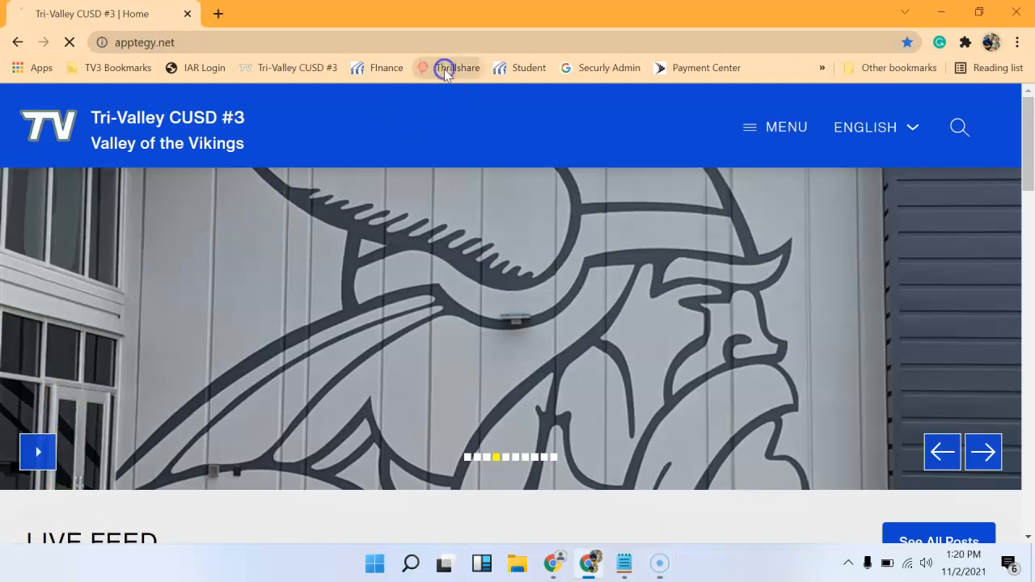
pyautogui.click(445, 68)
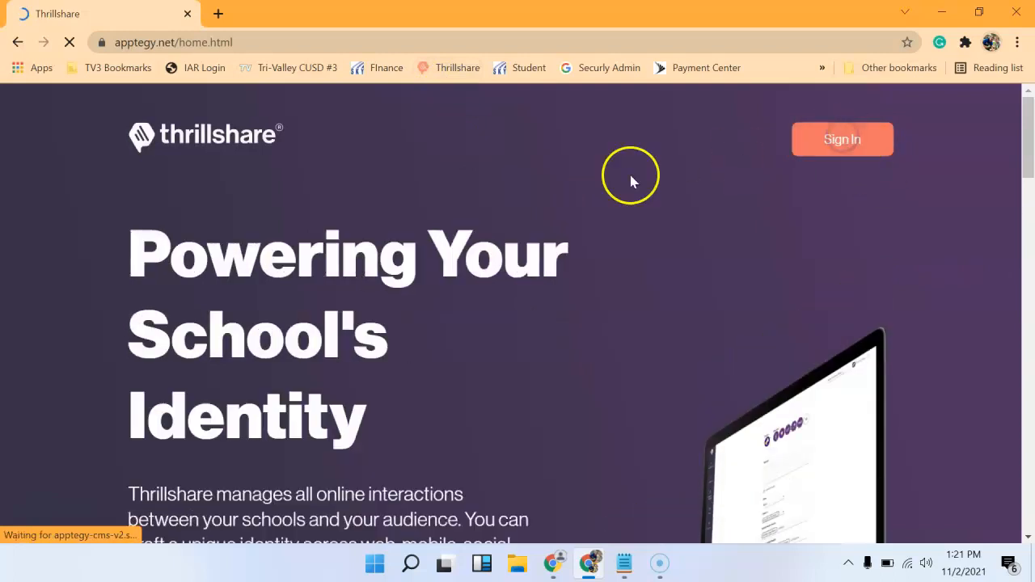
# Sign into the district Thrillshare account with the saved email and password
pyautogui.click(841, 139)
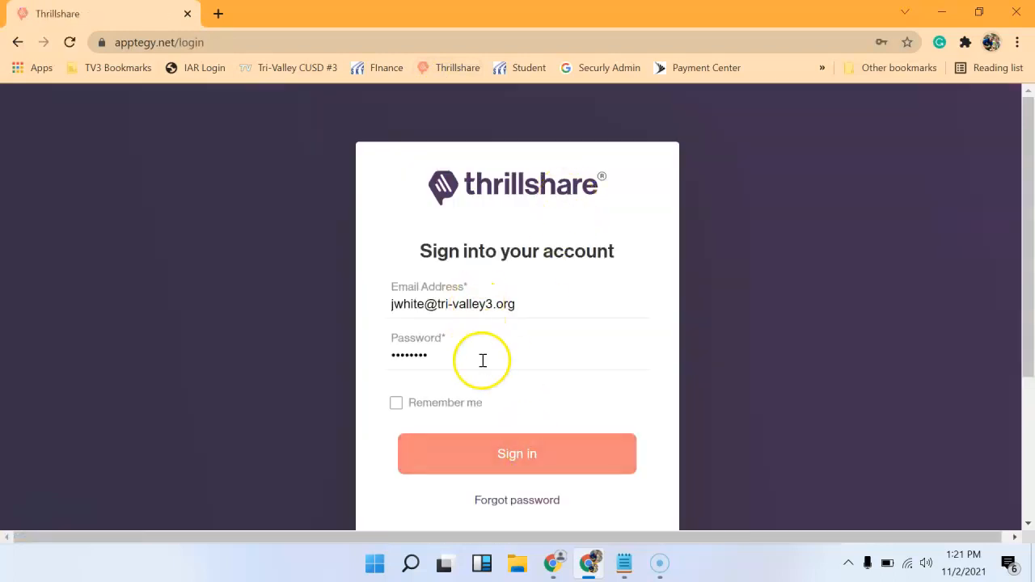
pyautogui.click(499, 460)
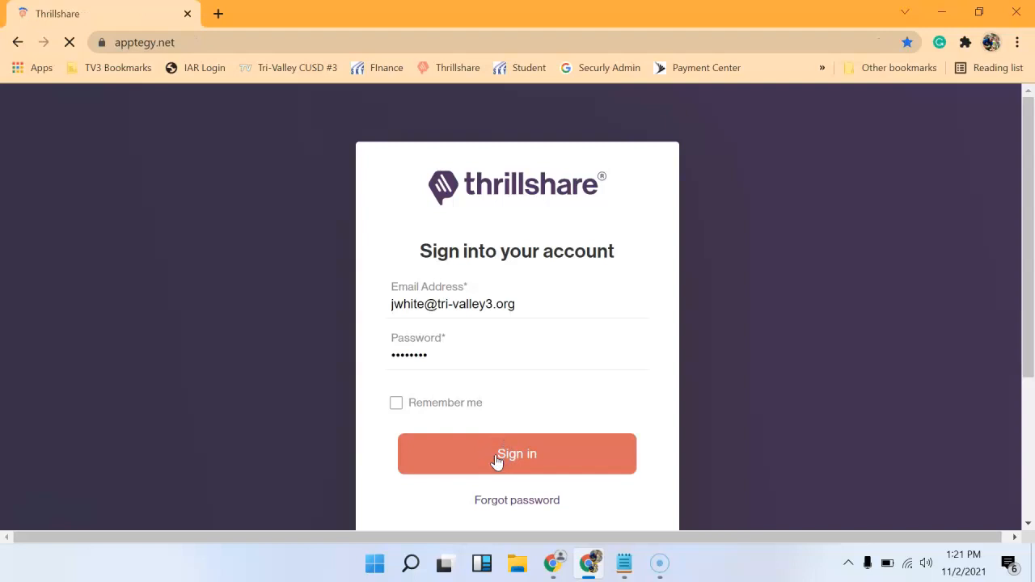
pyautogui.click(518, 453)
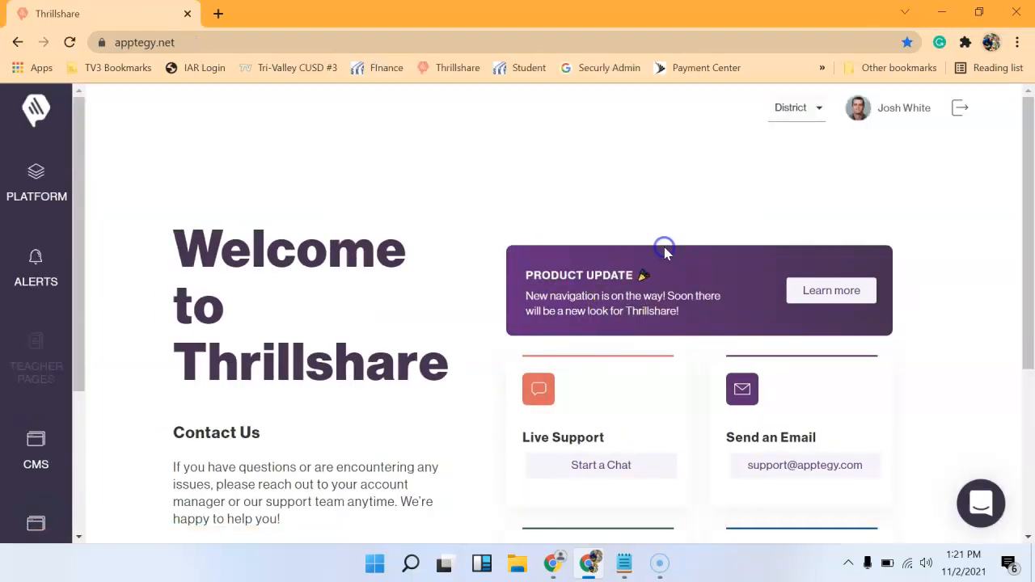
# Go to the Live Feed section under Platform to reach the post composer
pyautogui.click(35, 181)
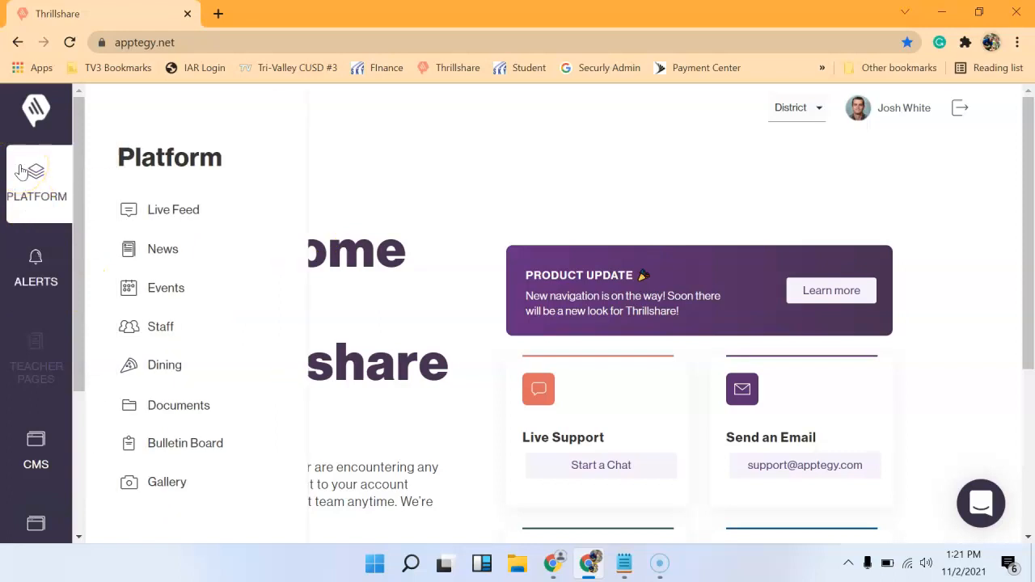
pyautogui.moveTo(153, 210)
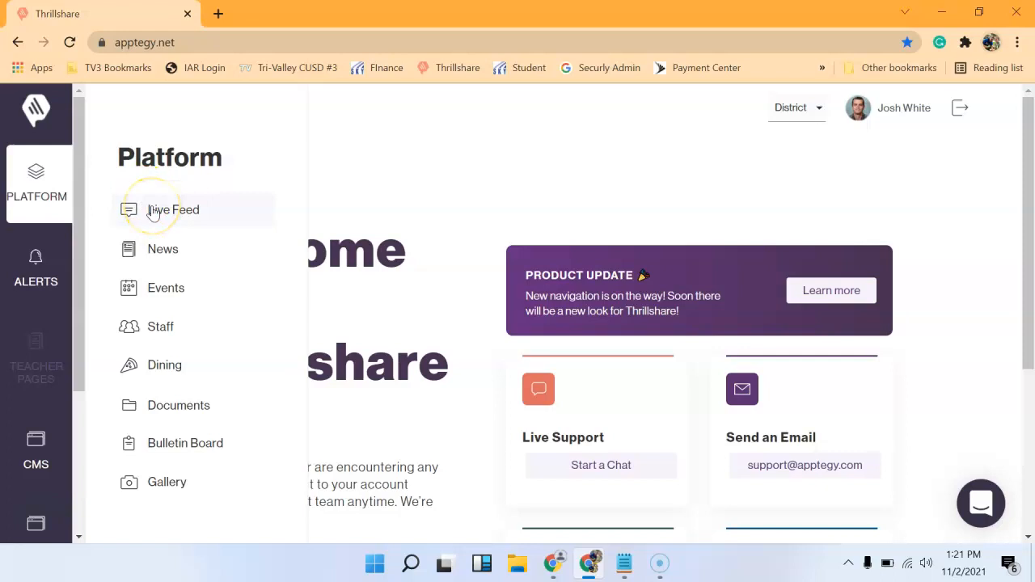
pyautogui.click(173, 210)
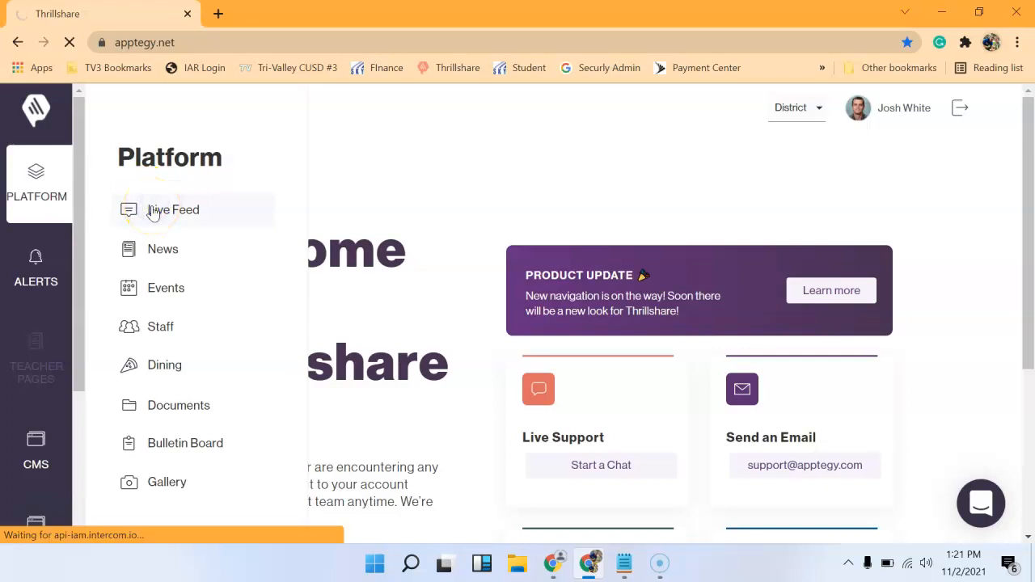
pyautogui.click(173, 210)
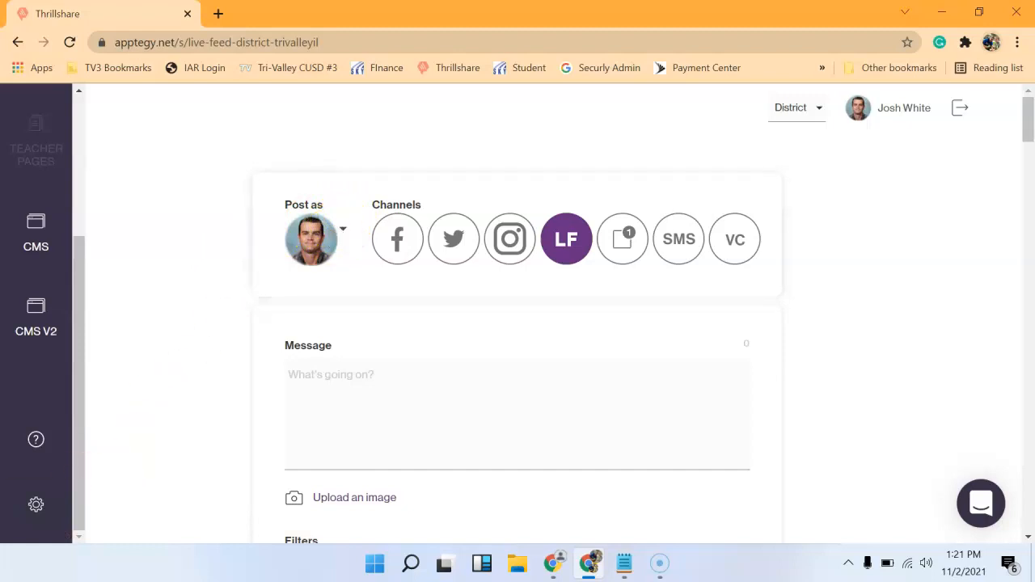
# Enter 'Welcome To TV3' as the Live Feed post message
pyautogui.click(343, 230)
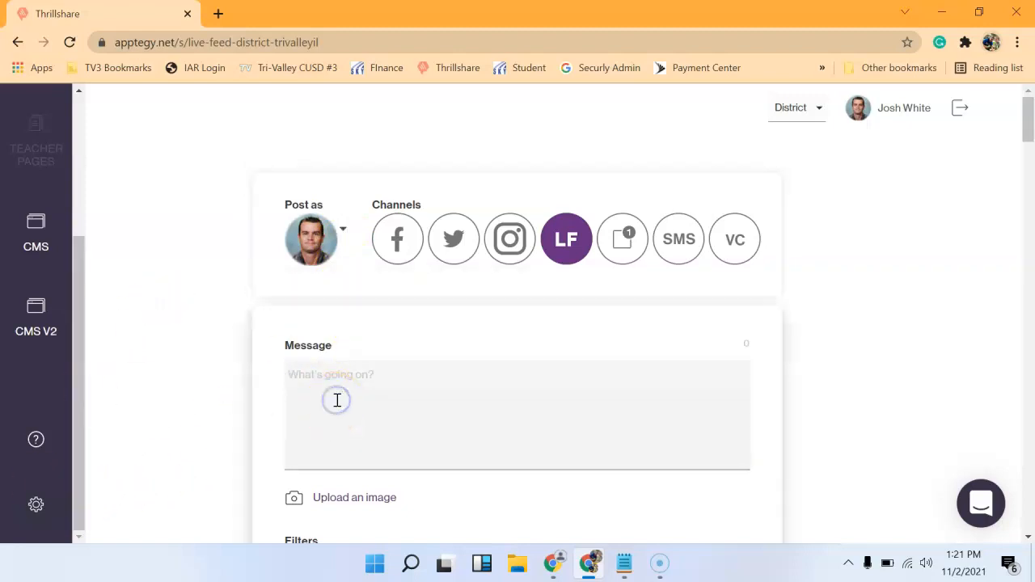
pyautogui.write('Welcome To TV3')
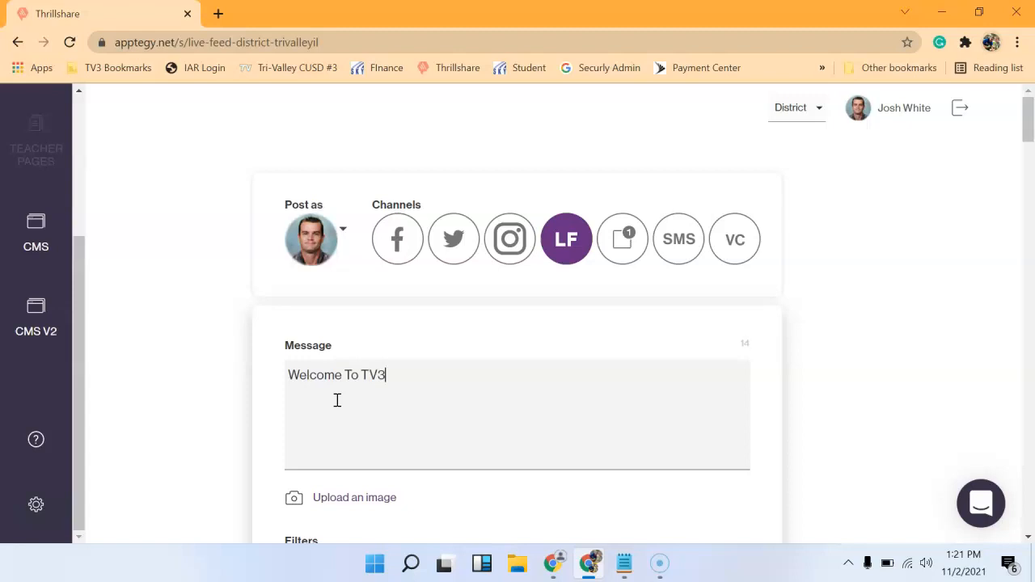
pyautogui.click(398, 239)
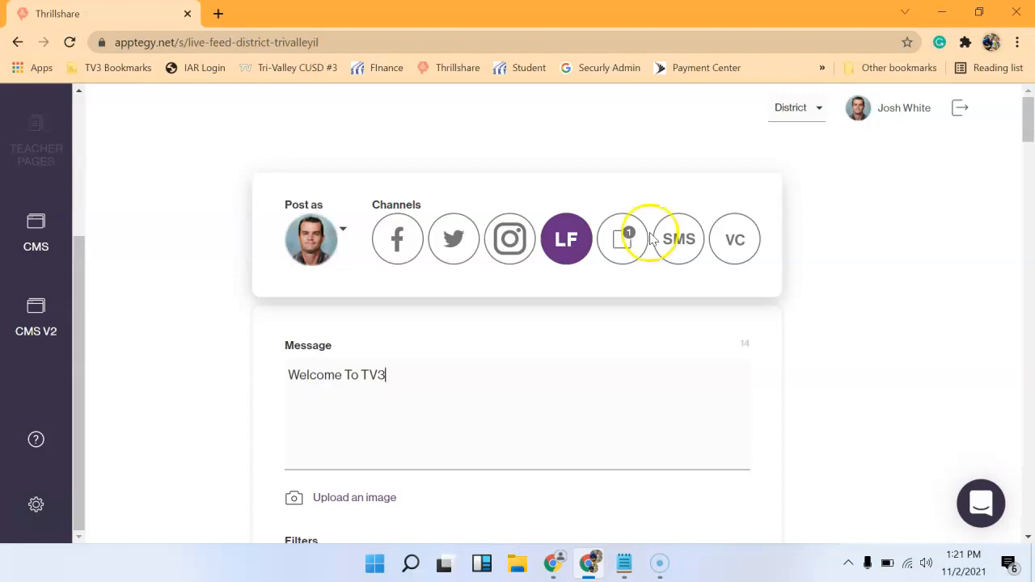
pyautogui.moveTo(622, 255)
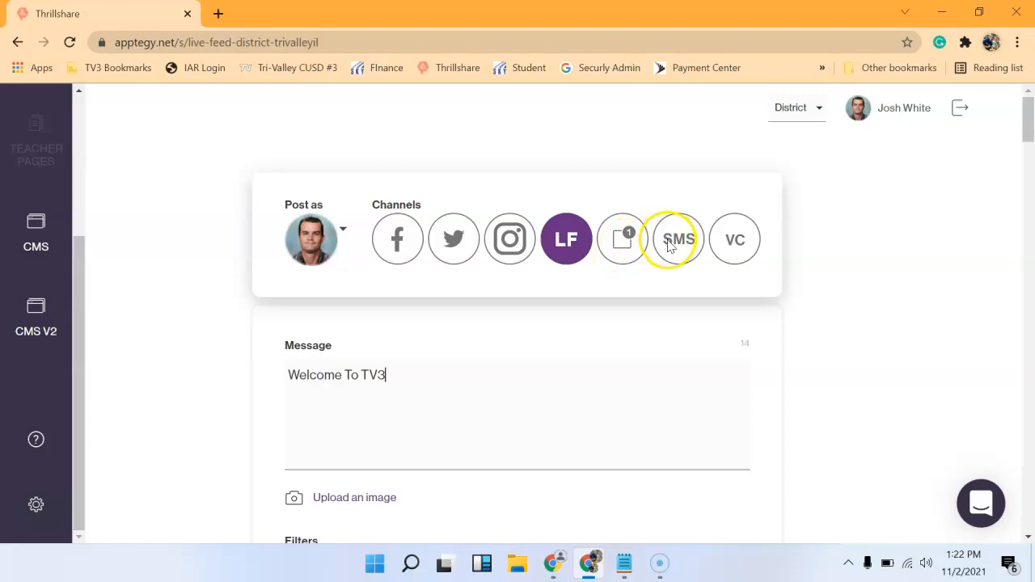
pyautogui.moveTo(693, 246)
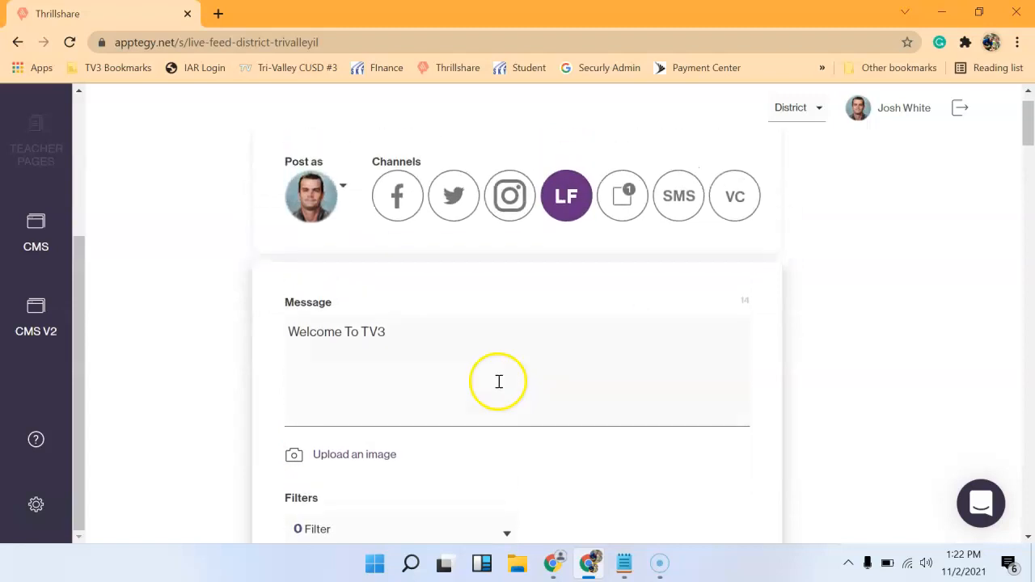
pyautogui.moveTo(356, 456)
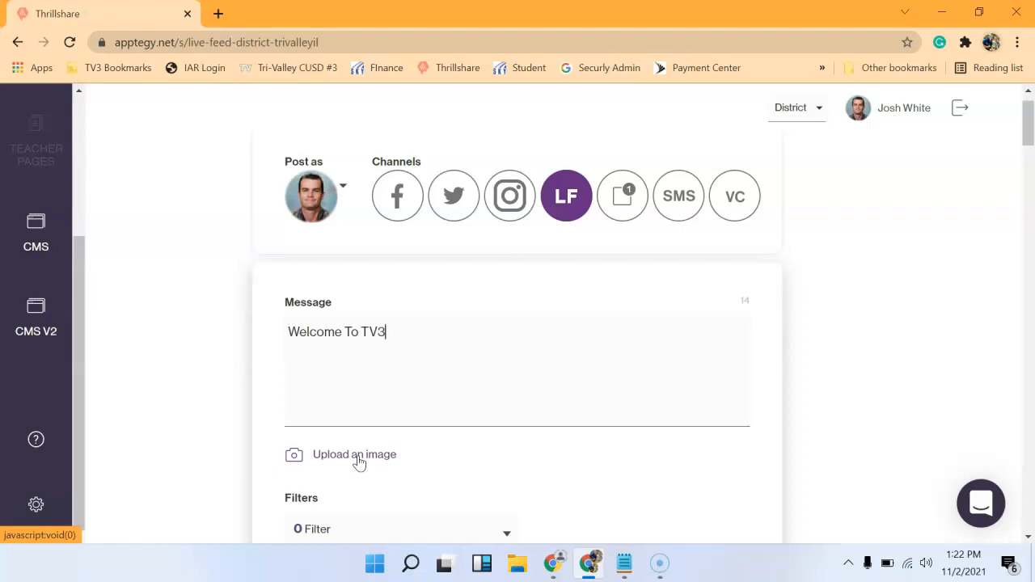
pyautogui.click(354, 455)
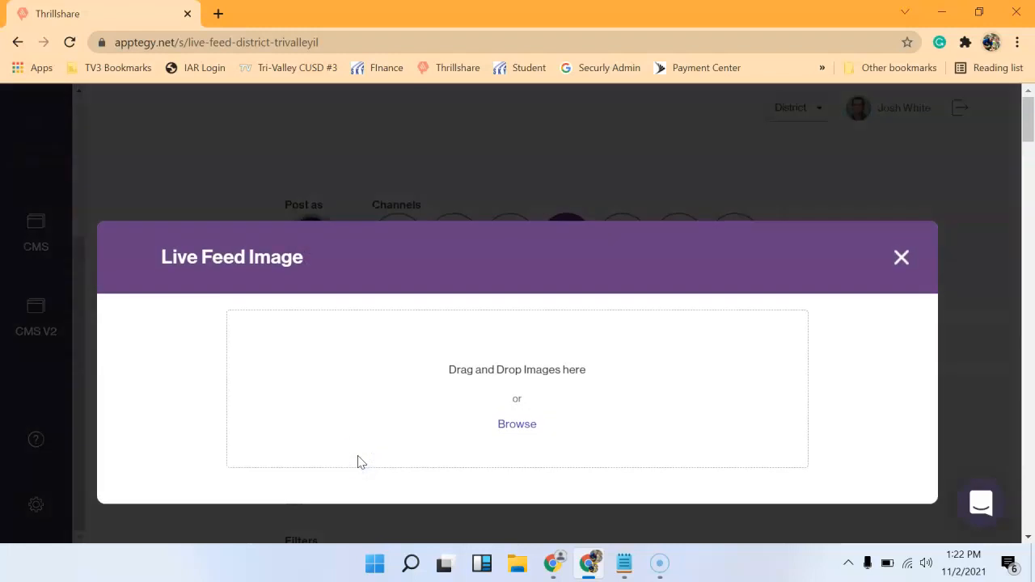
pyautogui.click(518, 424)
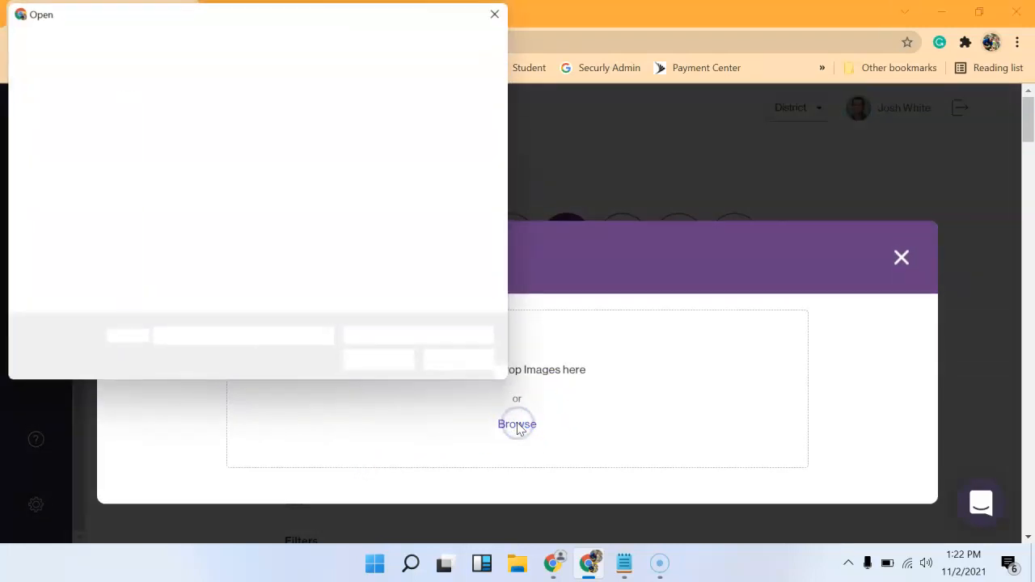
pyautogui.click(518, 423)
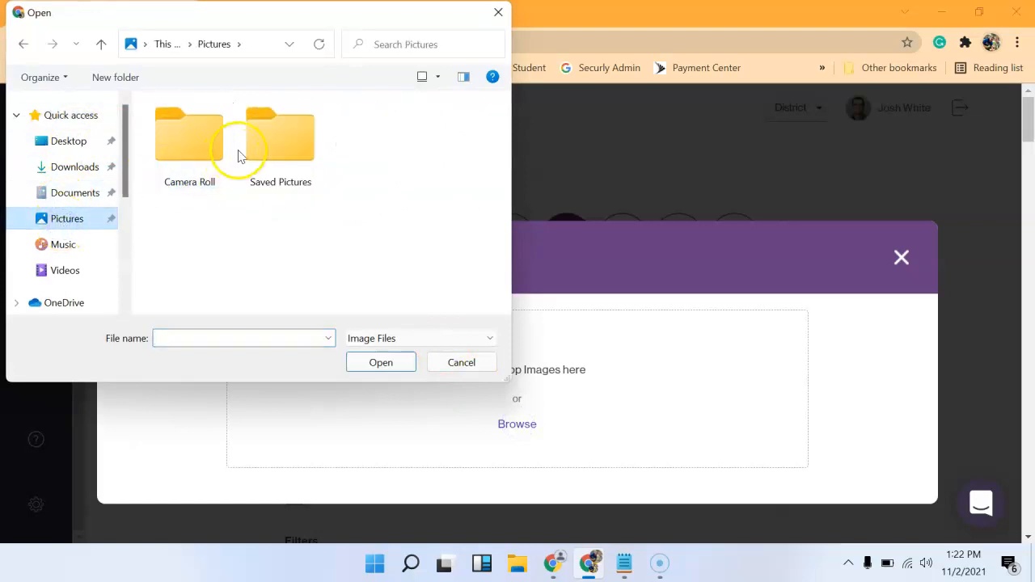
pyautogui.click(461, 362)
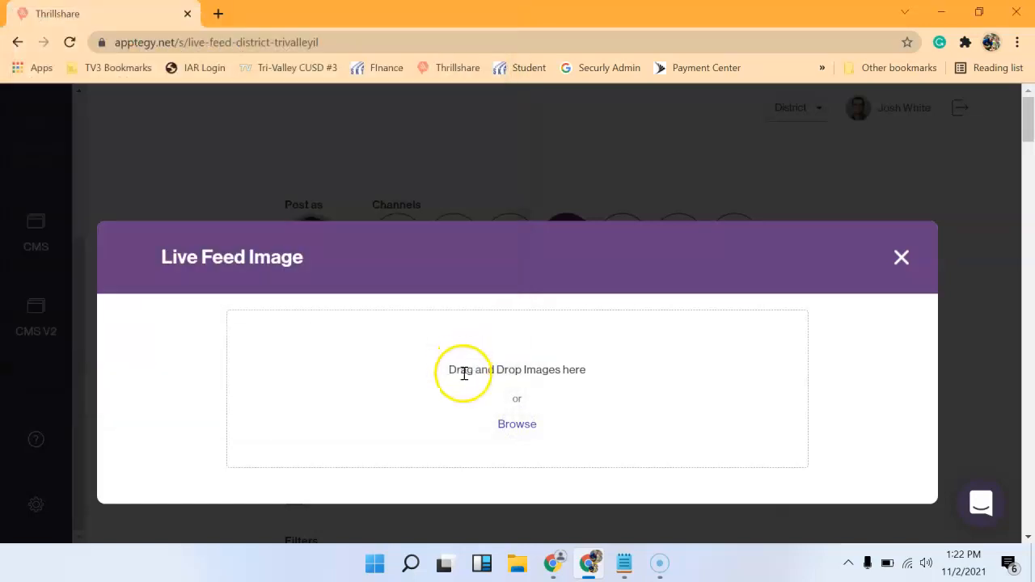
pyautogui.moveTo(901, 257)
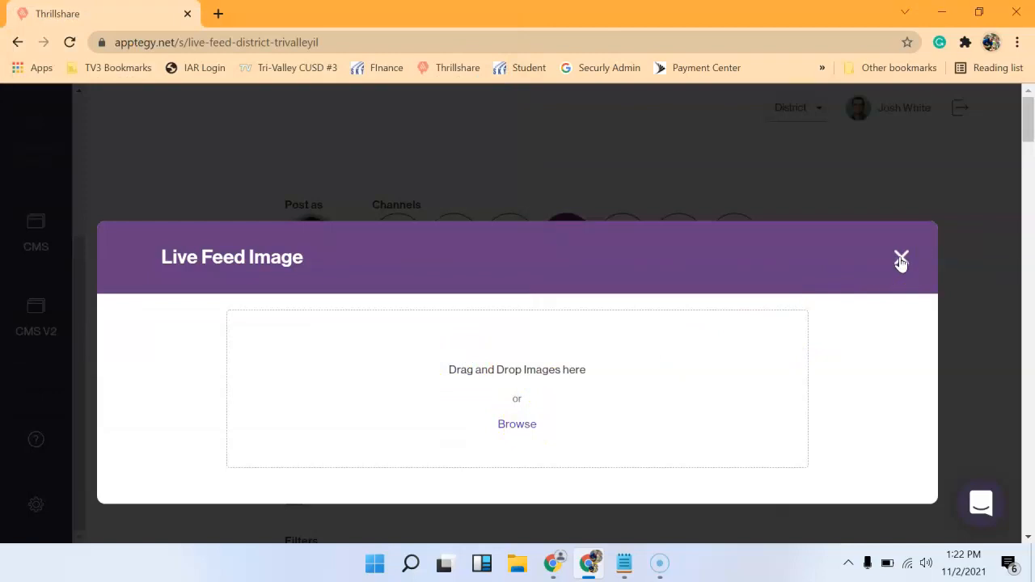
pyautogui.click(901, 259)
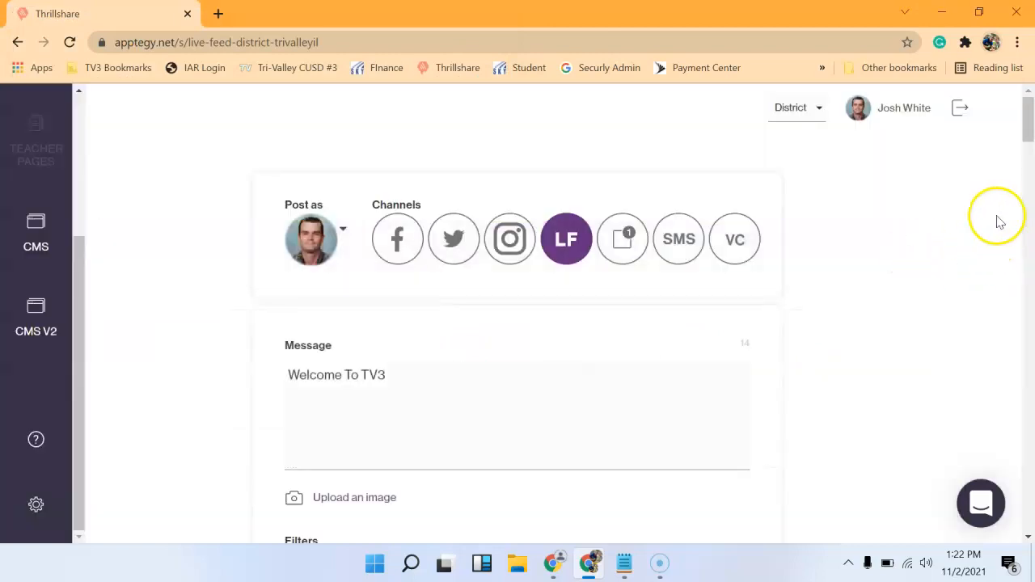
# Set the post's audience filters to High School and Athletics
pyautogui.scroll(-3)
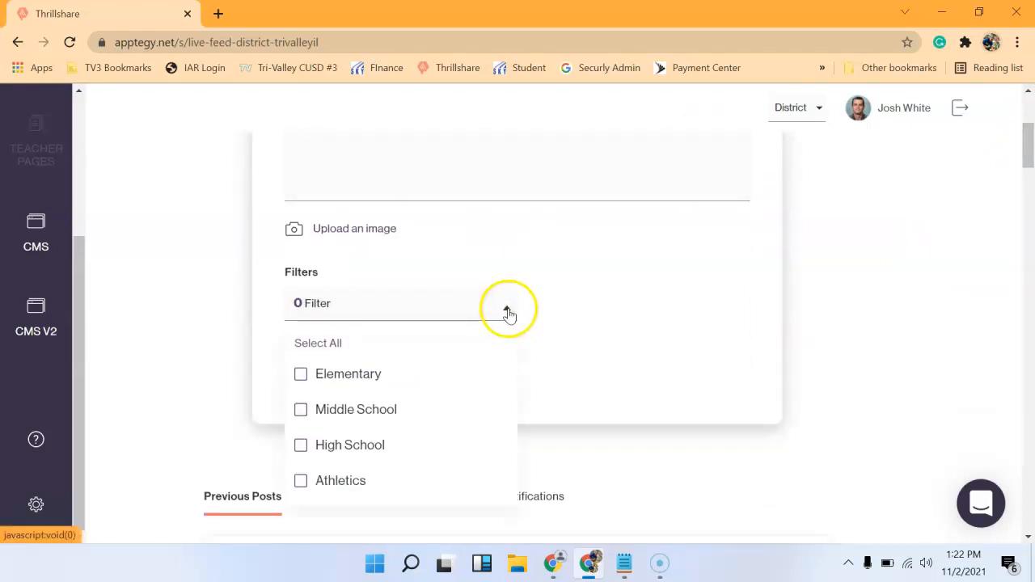
pyautogui.moveTo(301, 480)
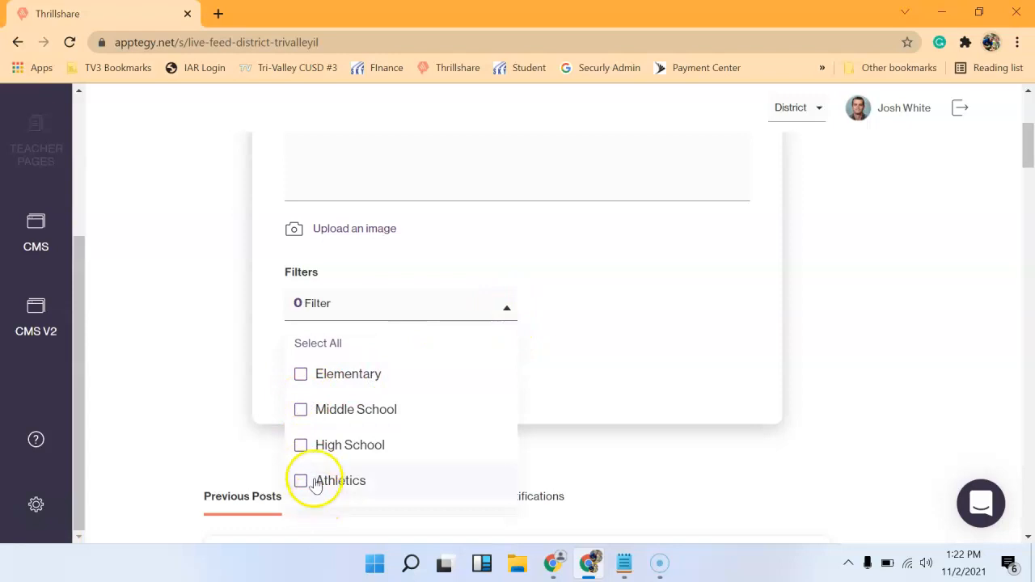
pyautogui.click(301, 480)
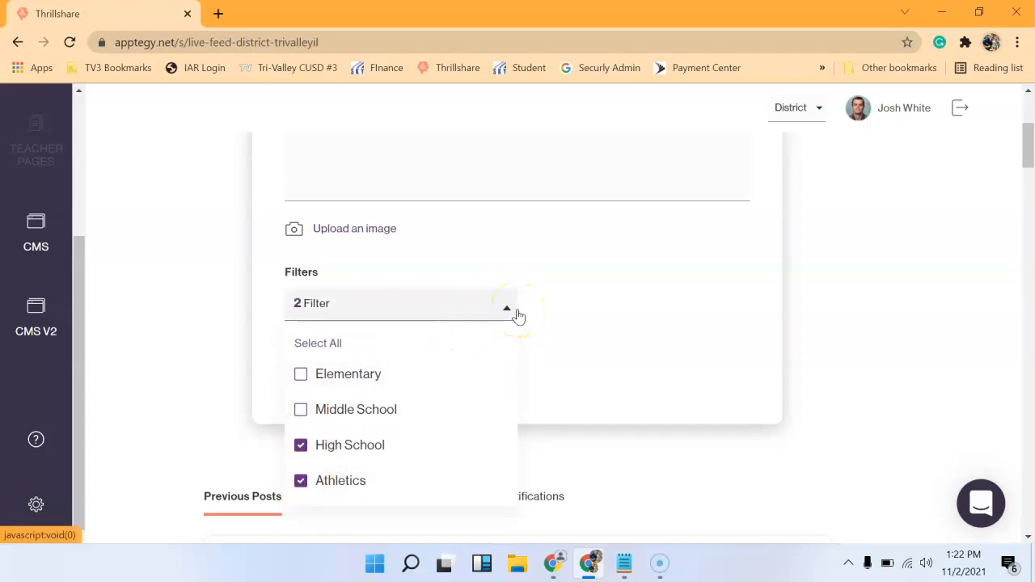
pyautogui.click(506, 308)
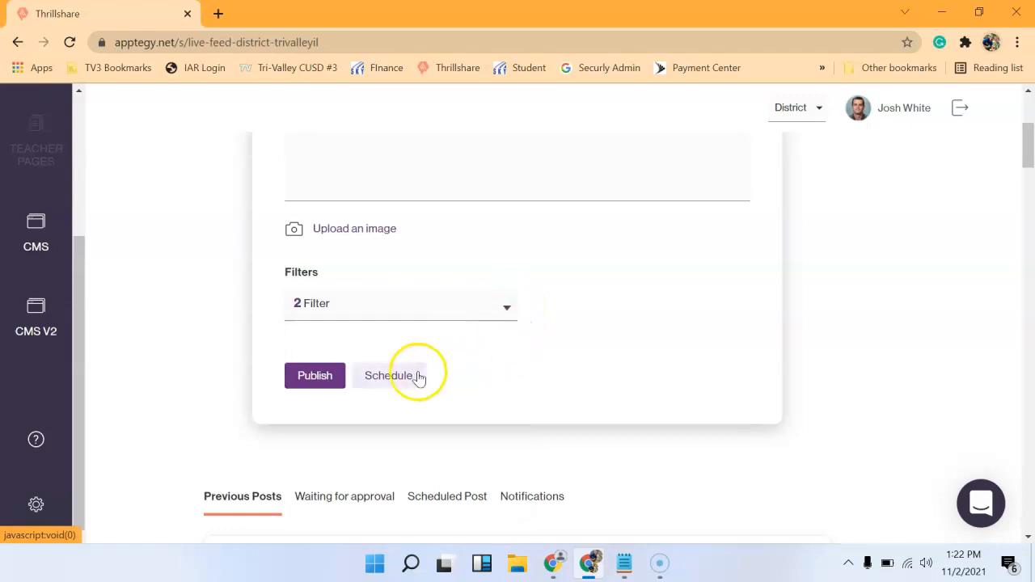
pyautogui.moveTo(361, 388)
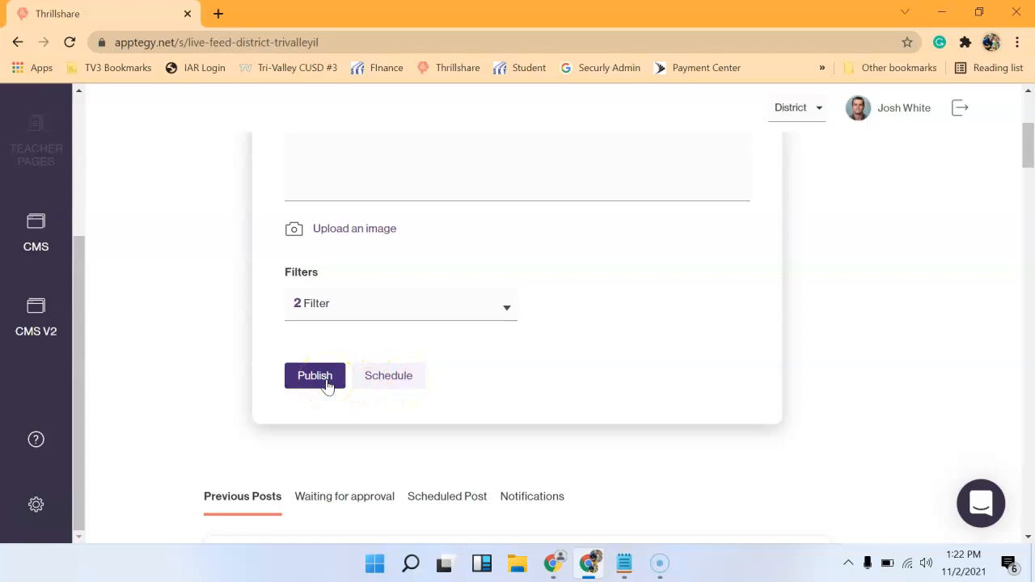
# Publish the 'Welcome To TV3' post so it awaits approval
pyautogui.click(314, 375)
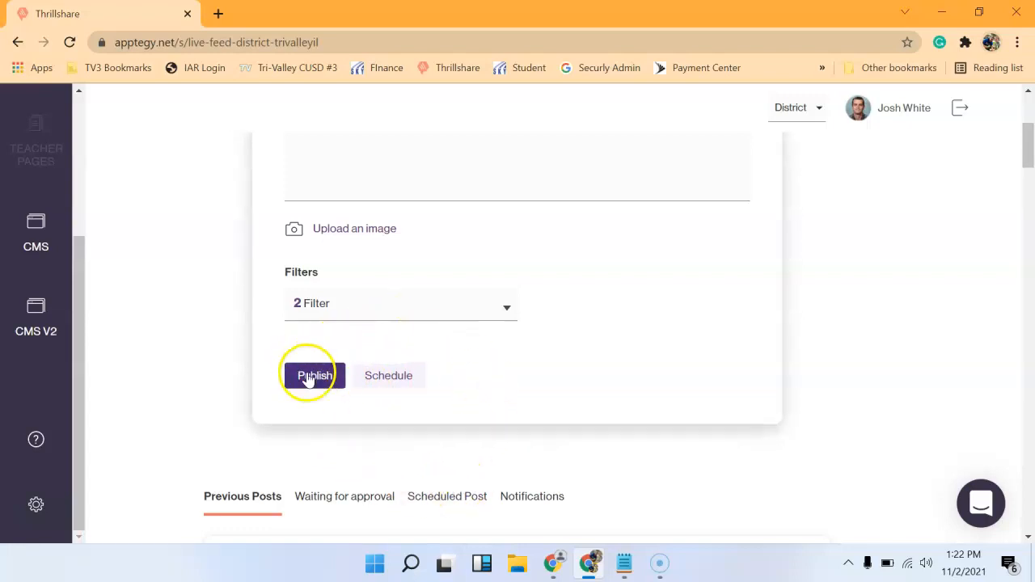
pyautogui.moveTo(345, 497)
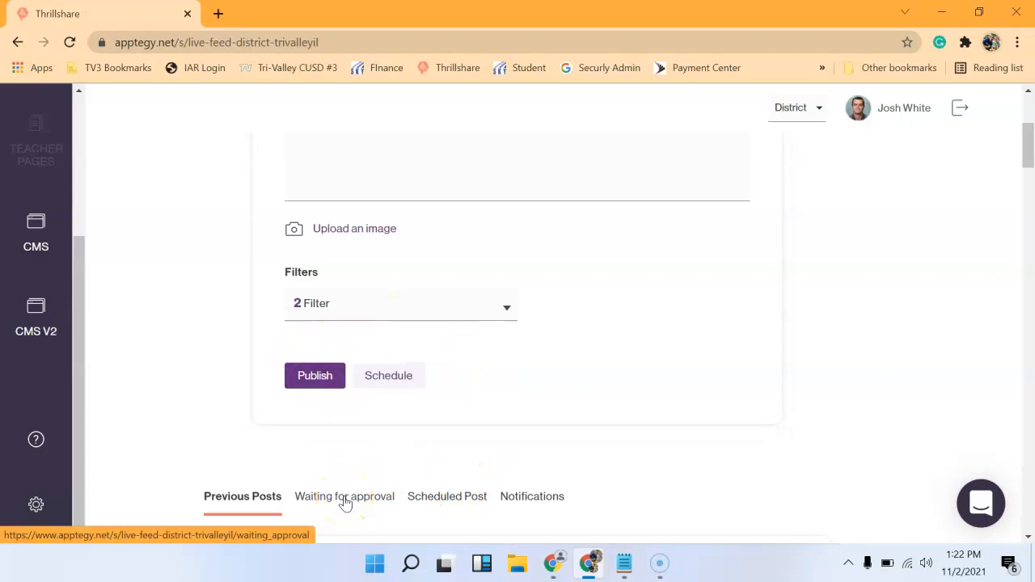